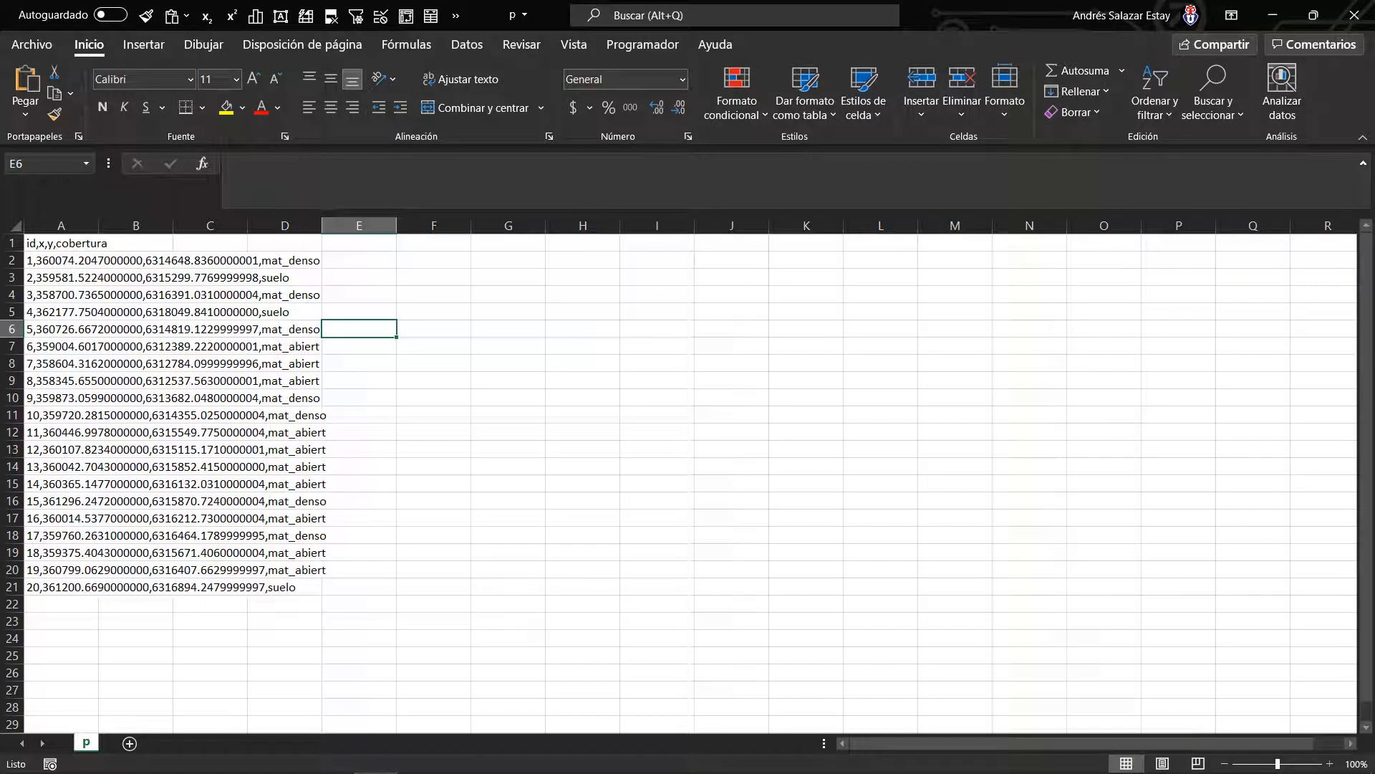
# Bring up the points script with read_csv, st_as_sf(crs = 32719) and mapview
pyautogui.click(552, 755)
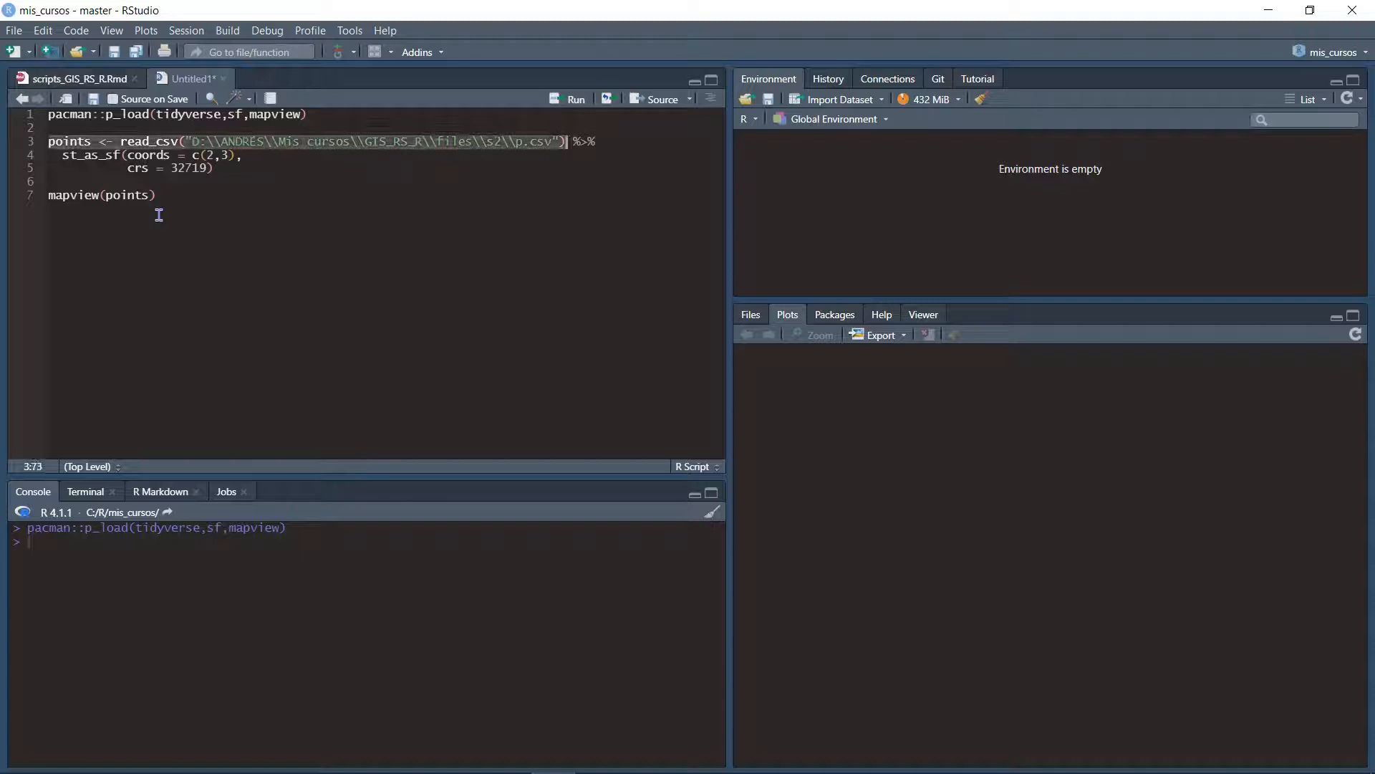
# Read p.csv into a points table of 20 observations and 4 variables
pyautogui.click(576, 99)
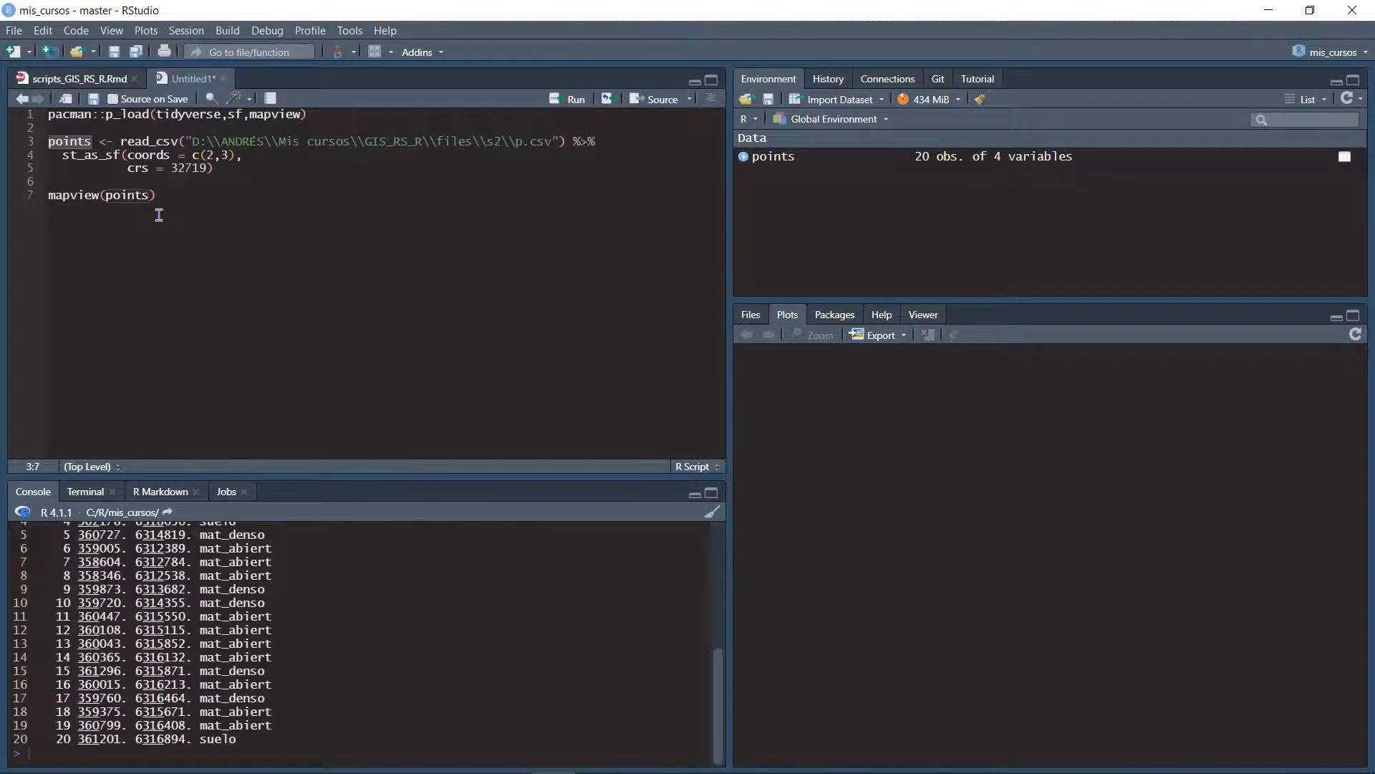
pyautogui.moveTo(191, 209)
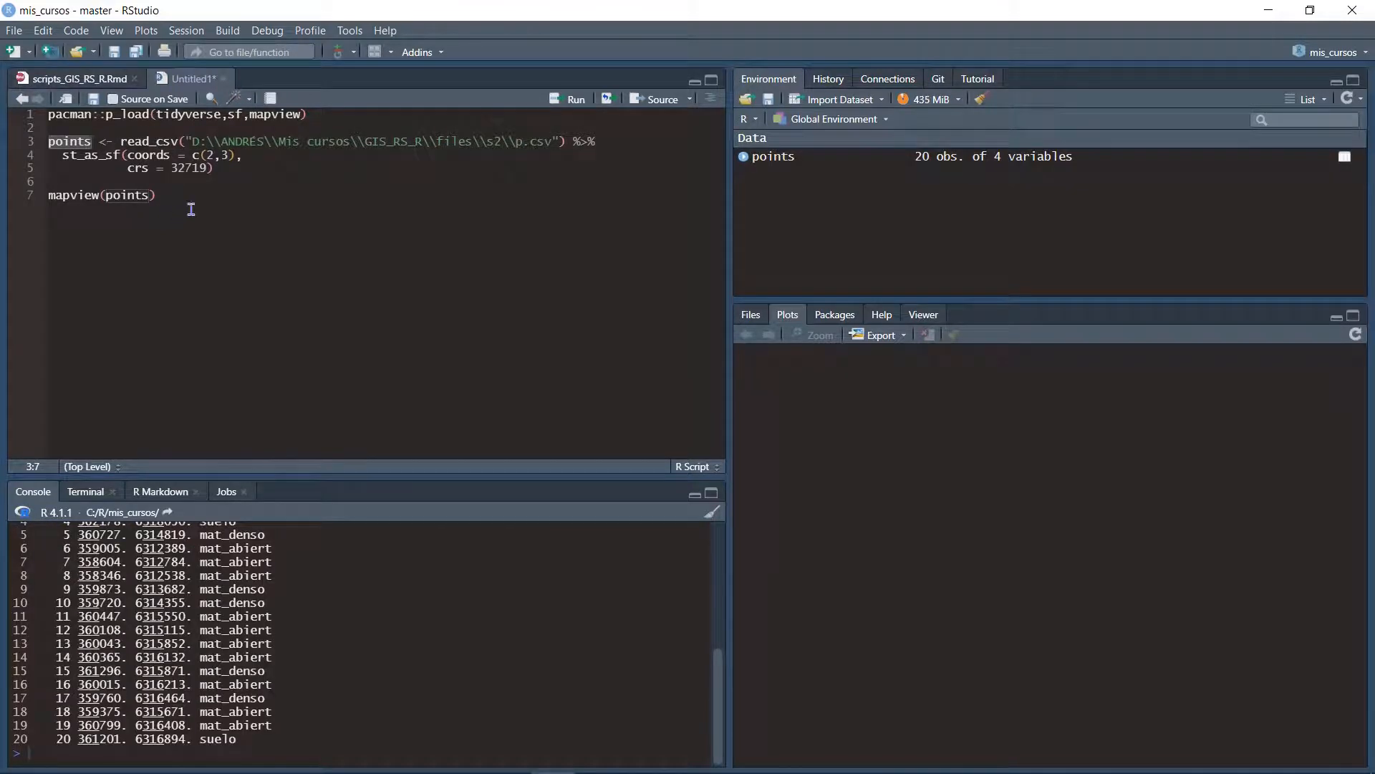
pyautogui.moveTo(174, 185)
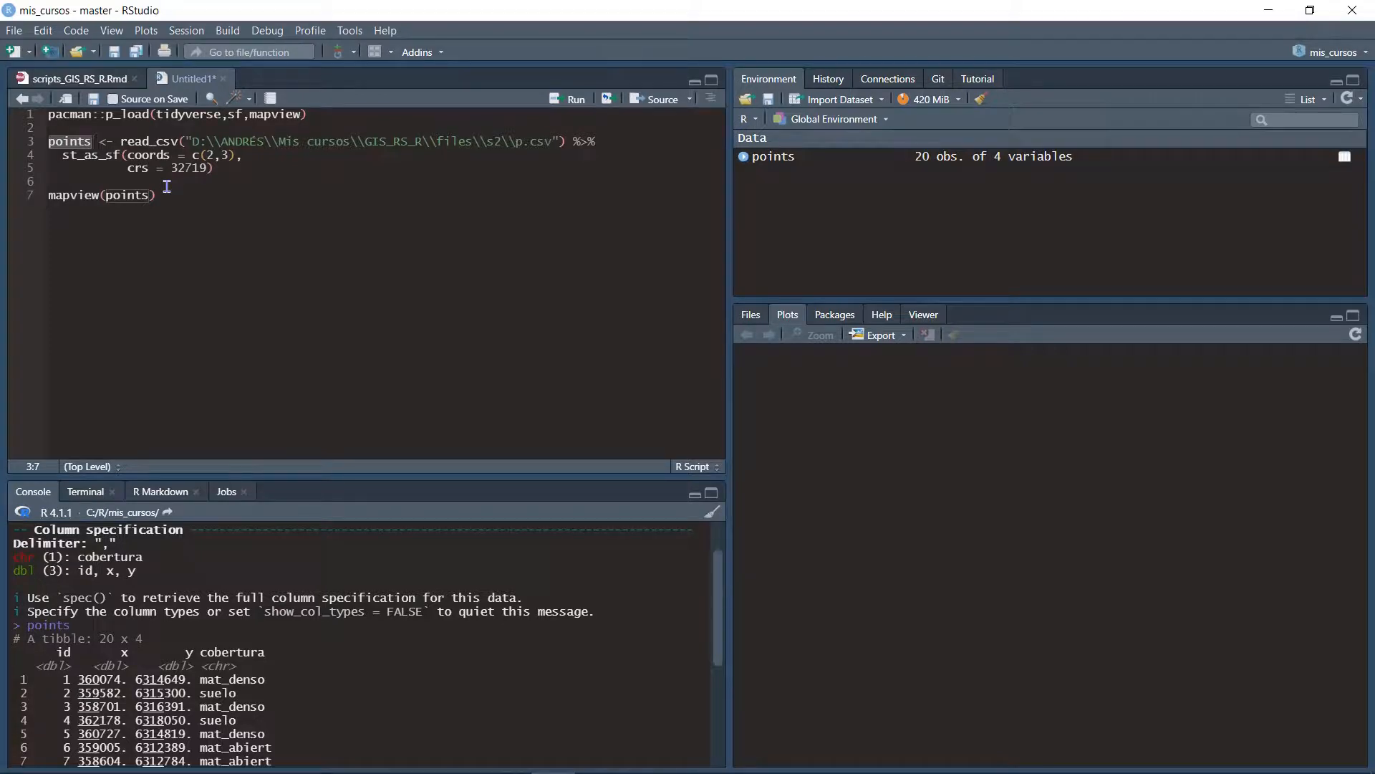
pyautogui.moveTo(183, 173)
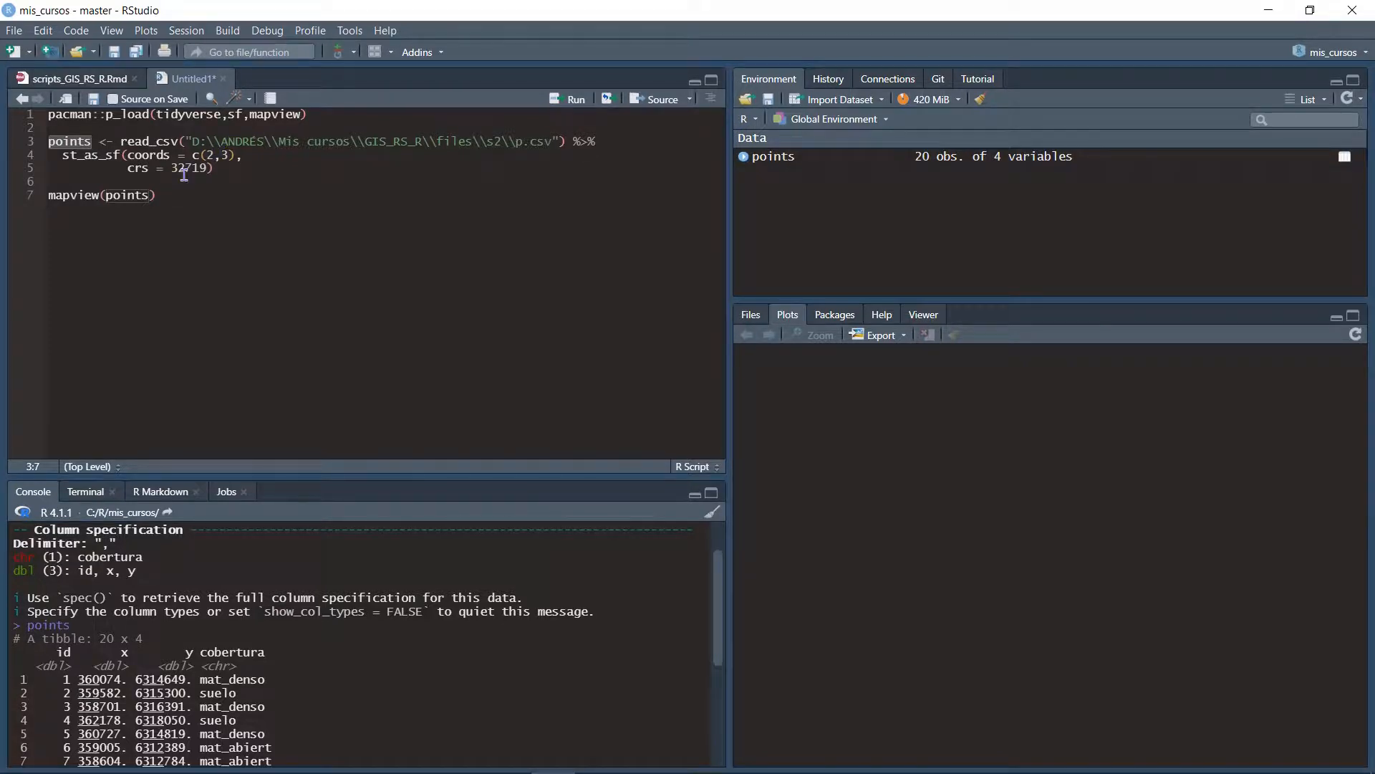